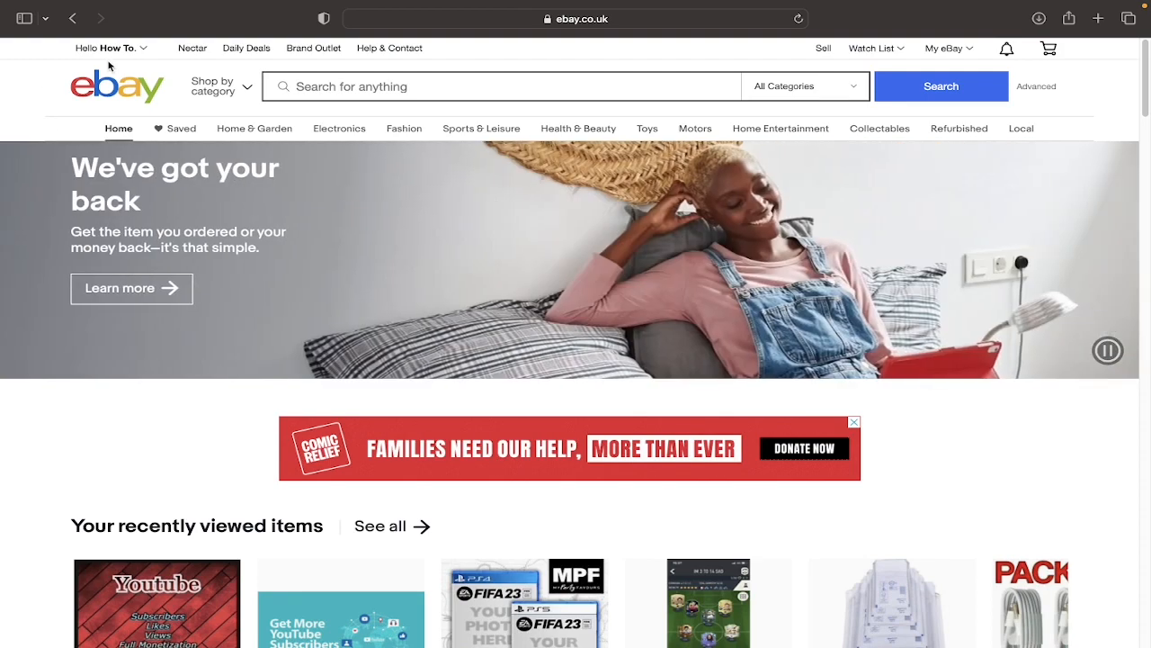
Go to the eBay account settings page from the account name menu.
click(108, 47)
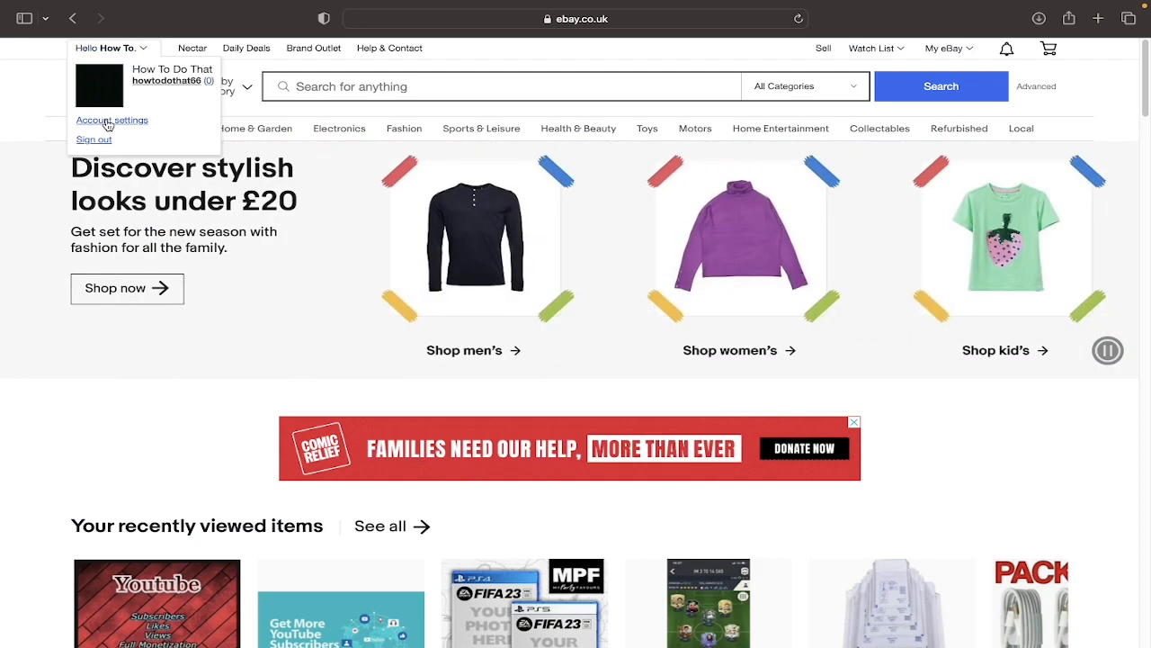
click(112, 118)
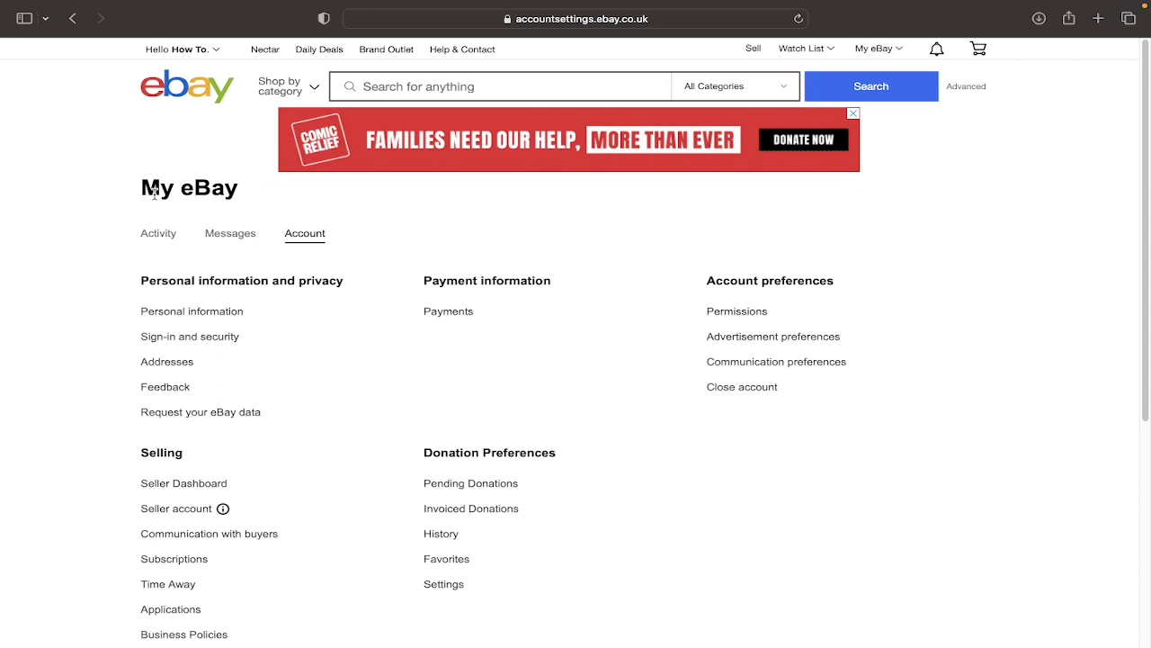
mouse_move(272, 215)
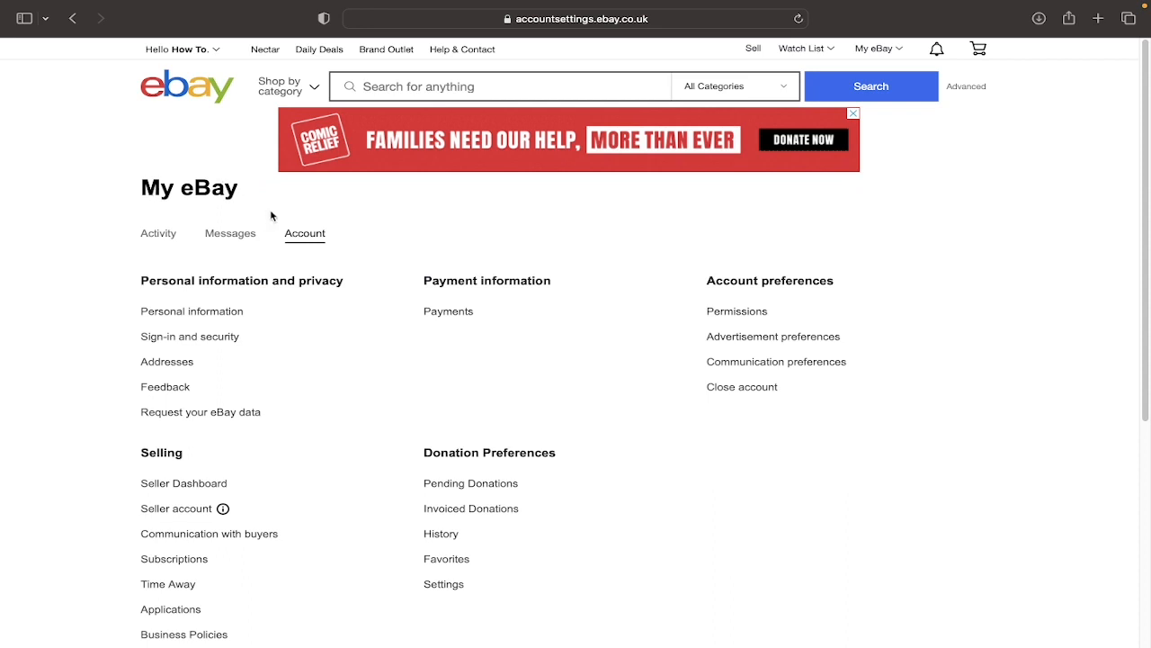
mouse_move(982, 169)
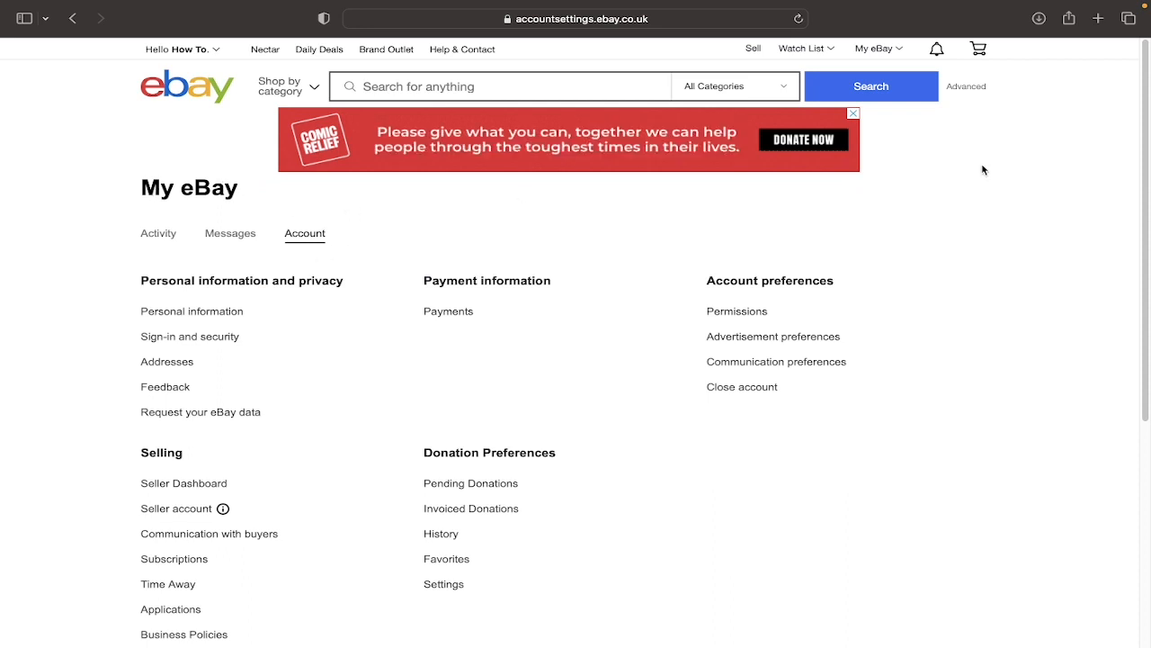
scroll(down, 3)
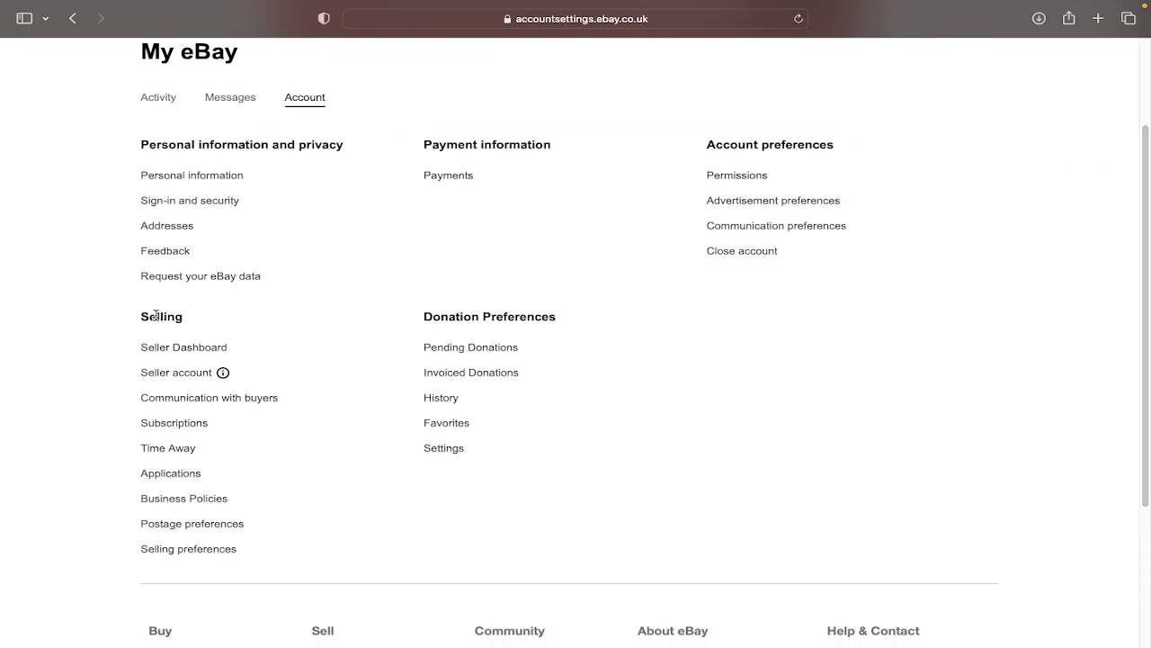
mouse_move(190, 524)
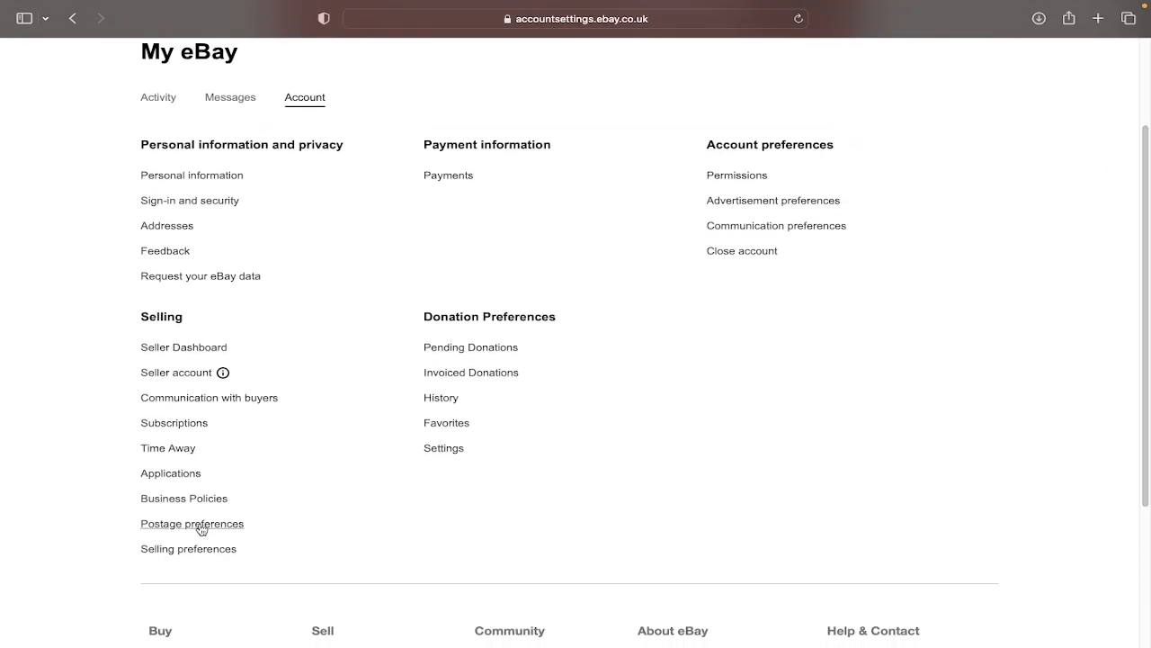
click(190, 524)
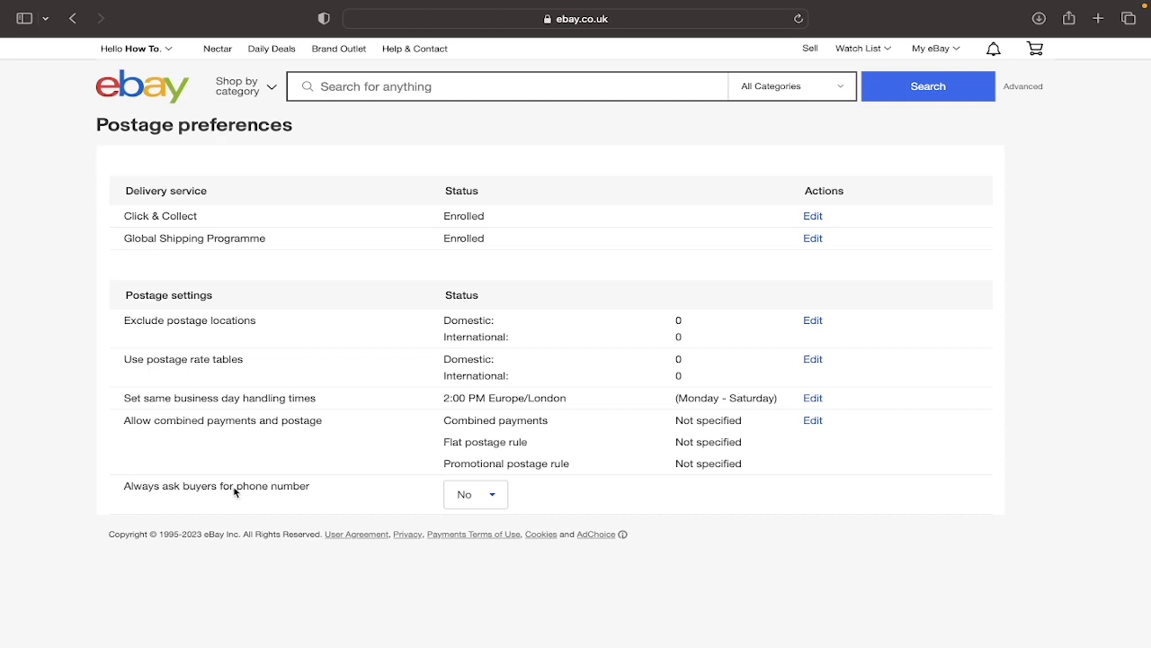
mouse_move(489, 504)
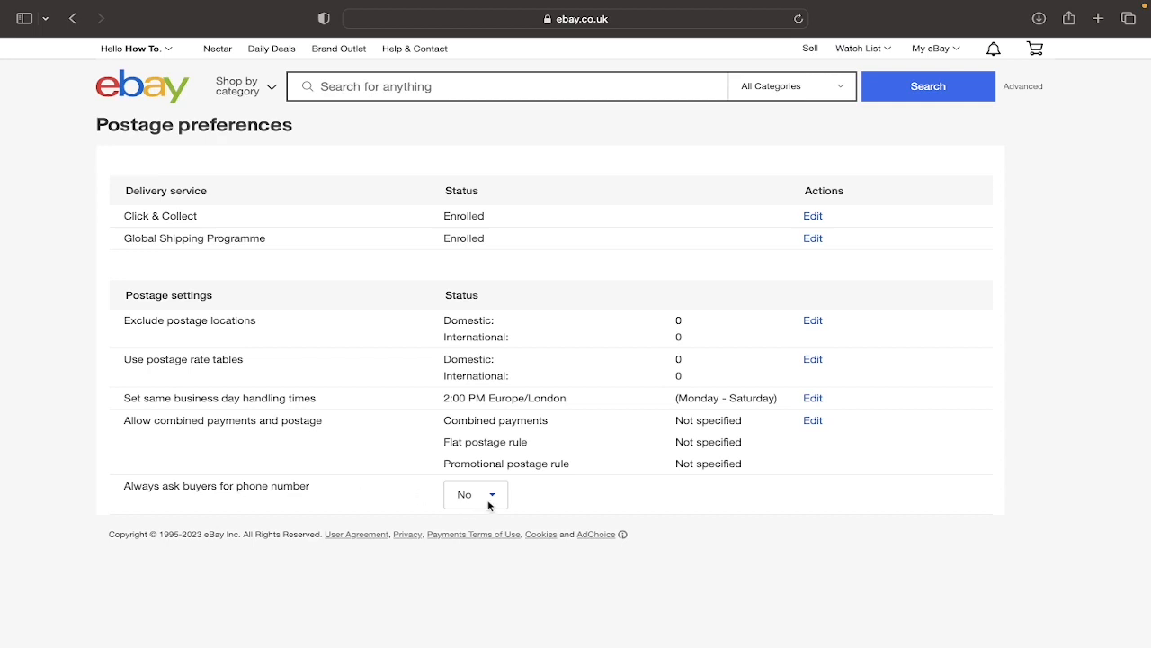
Set 'Always ask buyers for phone number' to Yes in Postage preferences.
click(475, 493)
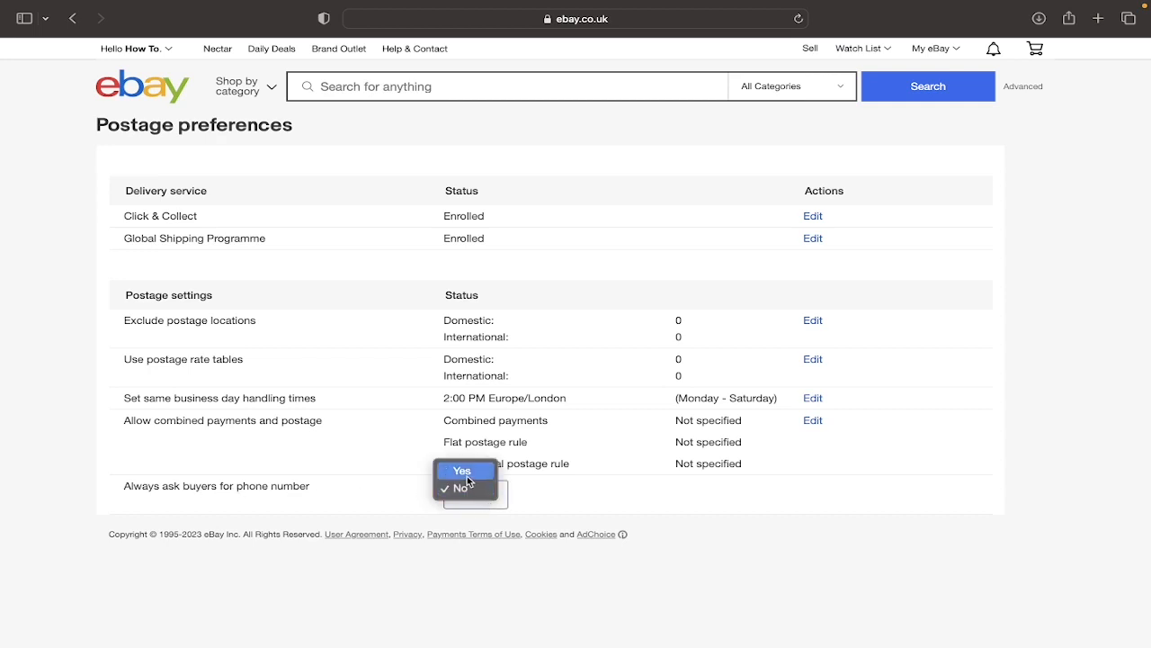
click(461, 471)
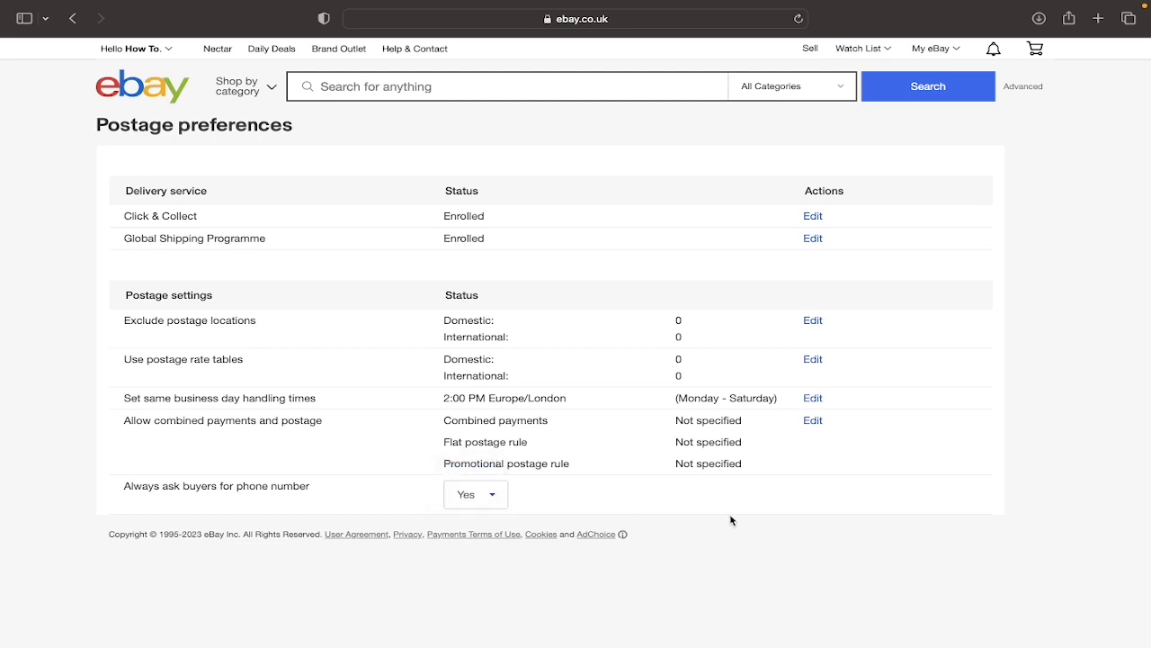
mouse_move(115, 61)
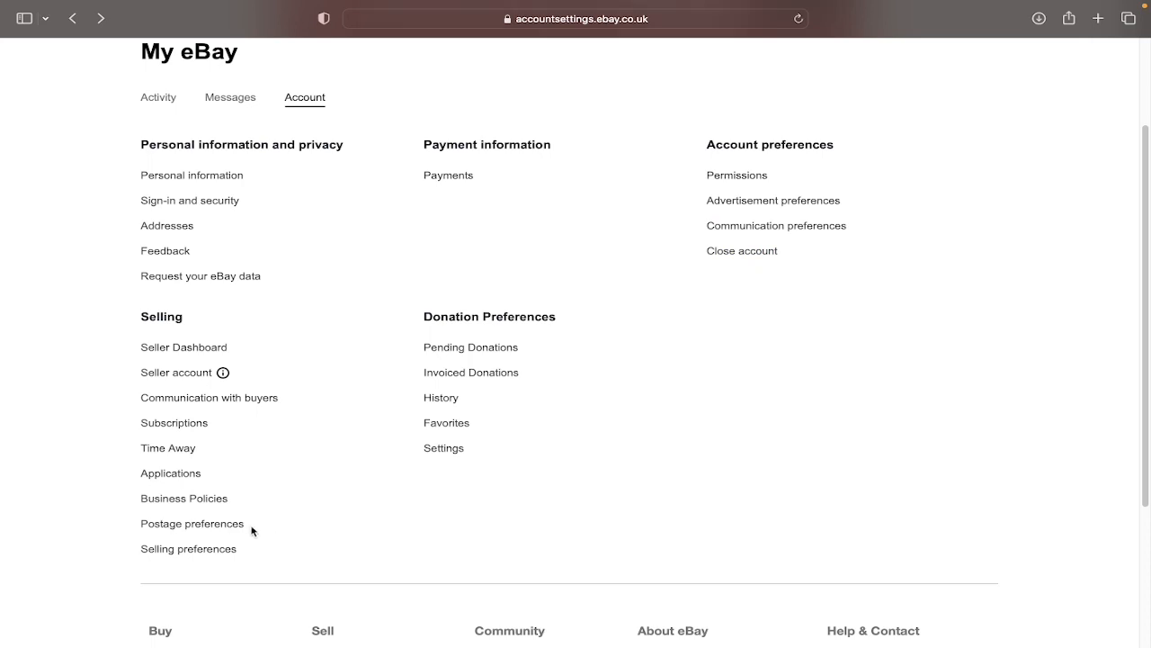
Reopen Postage preferences to confirm the phone-number setting still shows Yes.
click(190, 521)
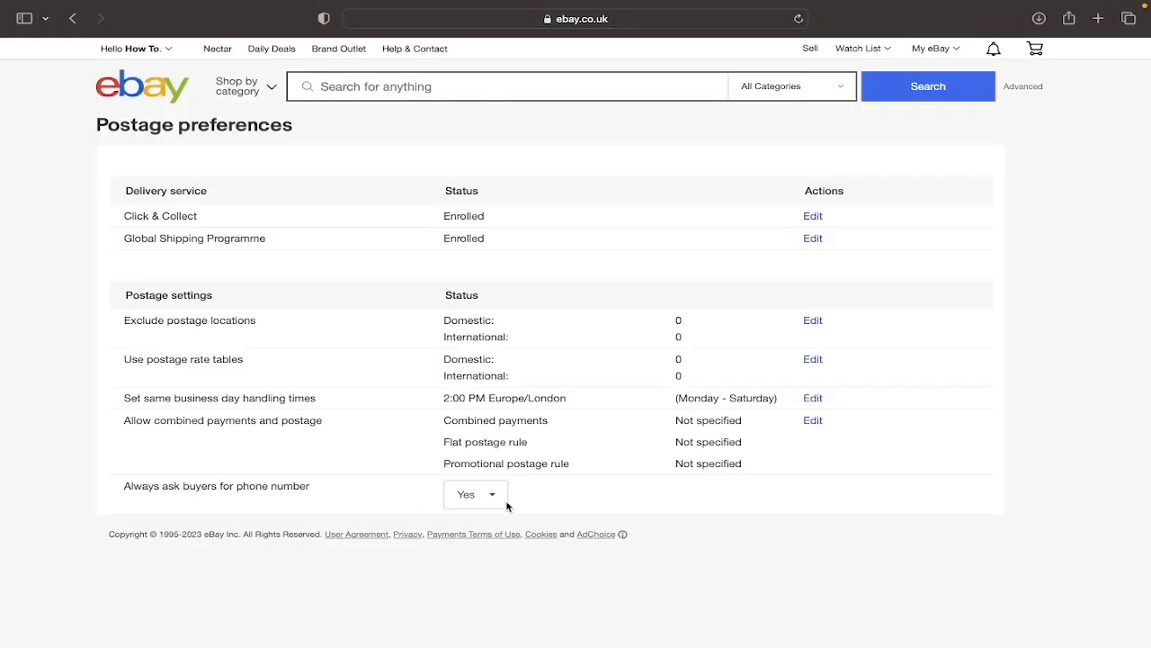
mouse_move(434, 515)
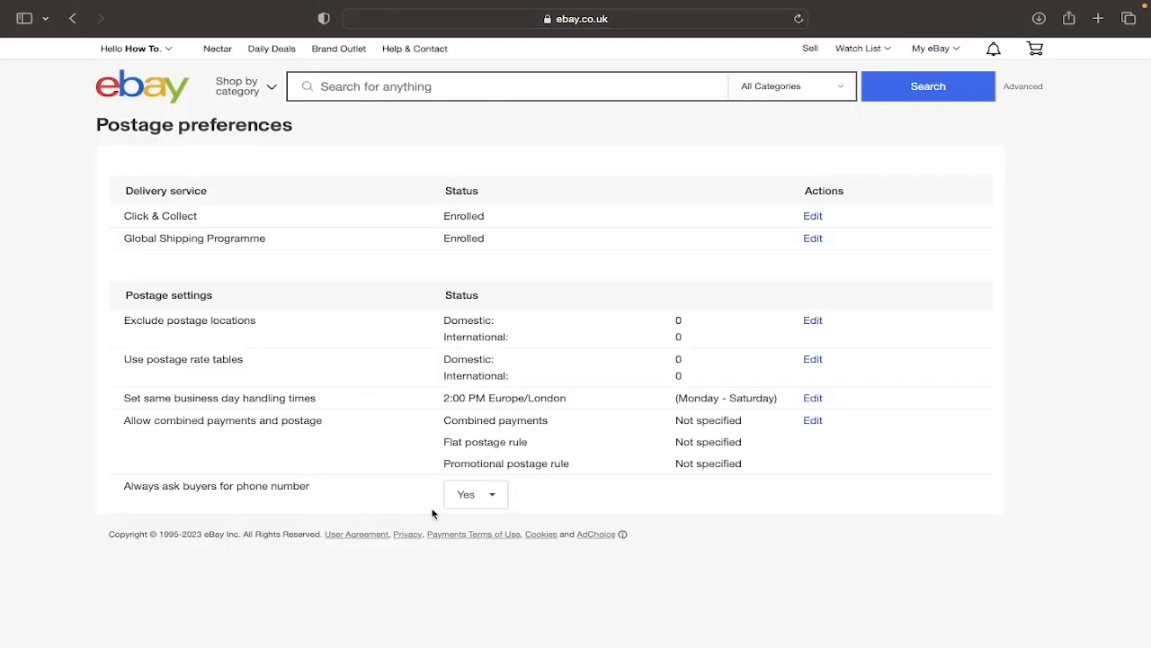